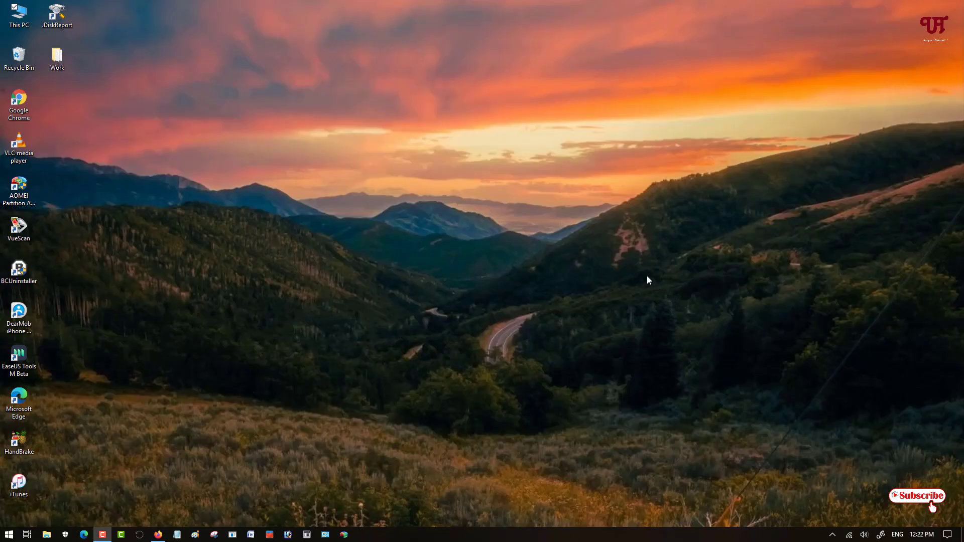
mouse_move(537, 266)
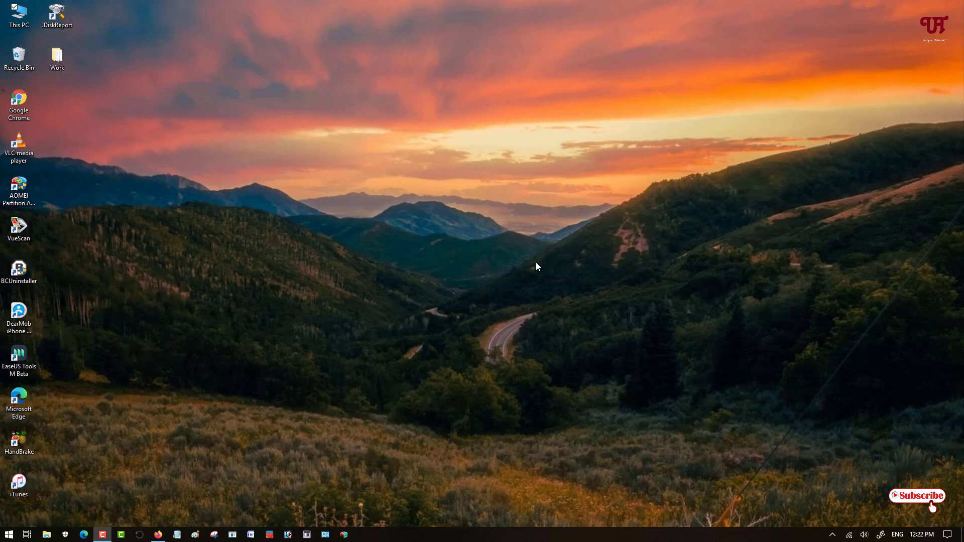
mouse_move(502, 277)
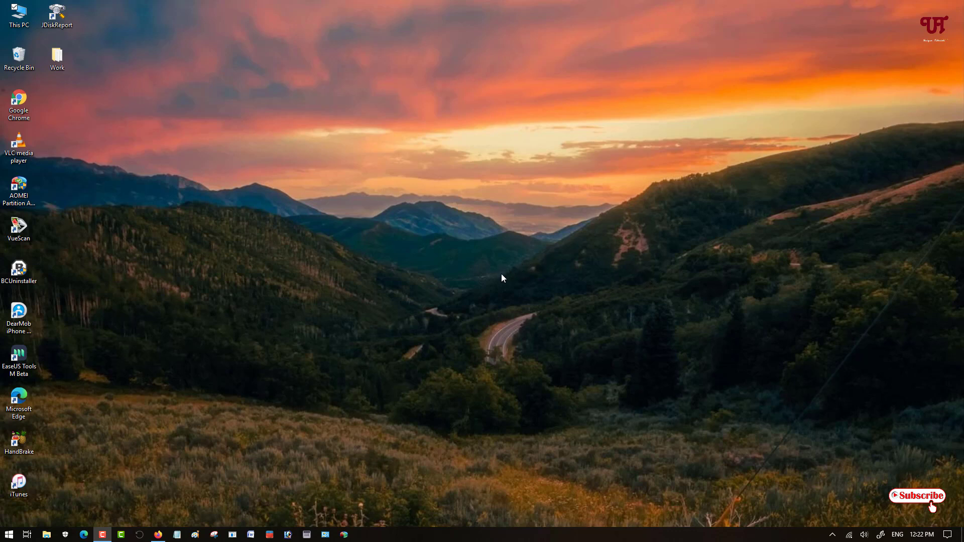
mouse_move(507, 312)
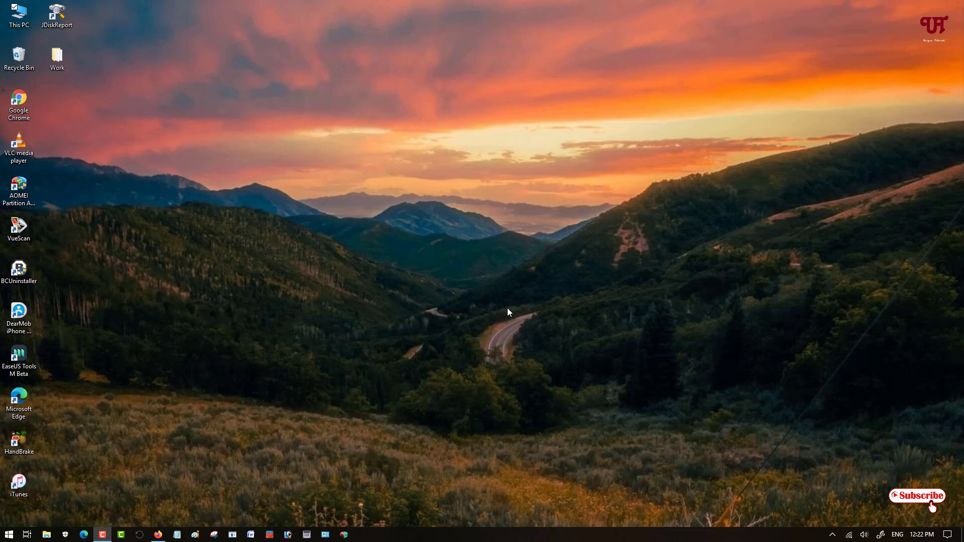
mouse_move(290, 218)
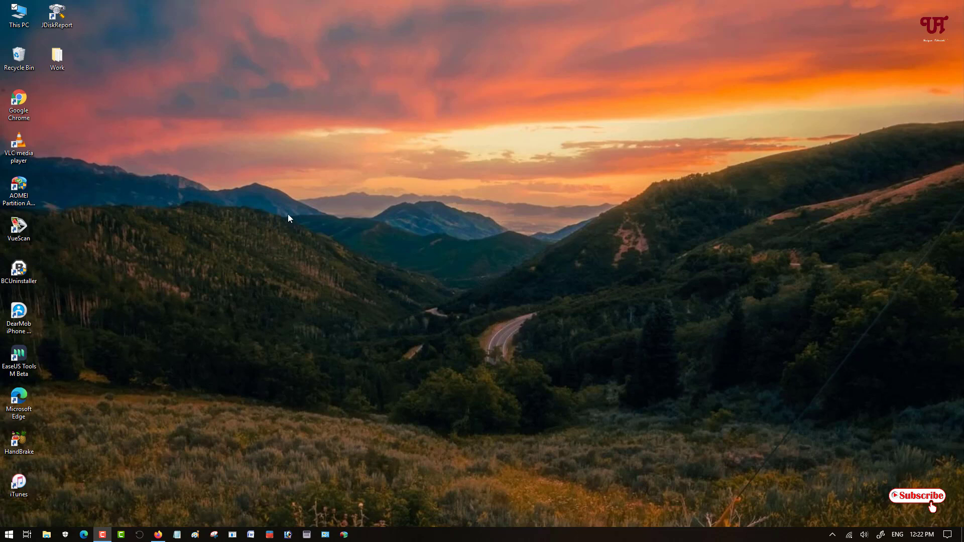
Step: Open This PC from the desktop, then open the Music folder in a second window
double_click(18, 16)
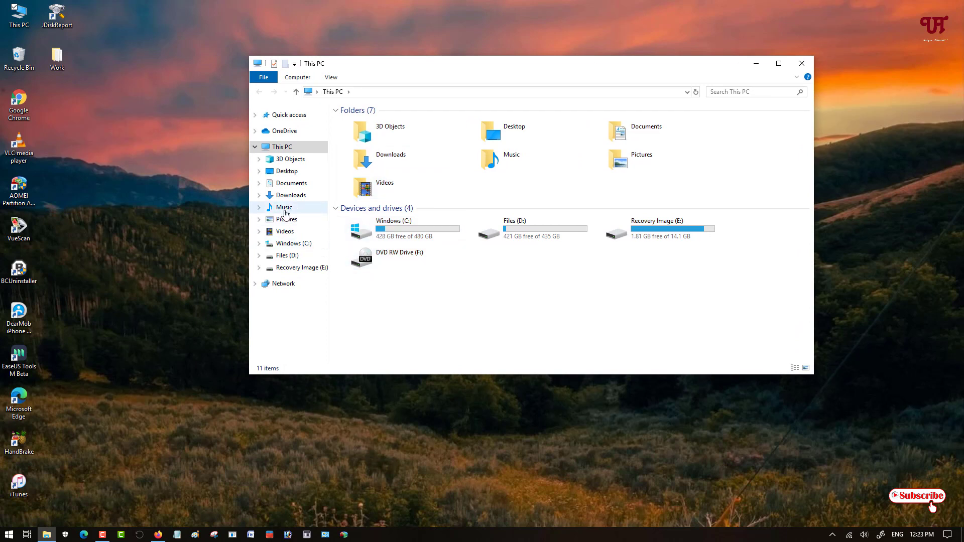
click(284, 208)
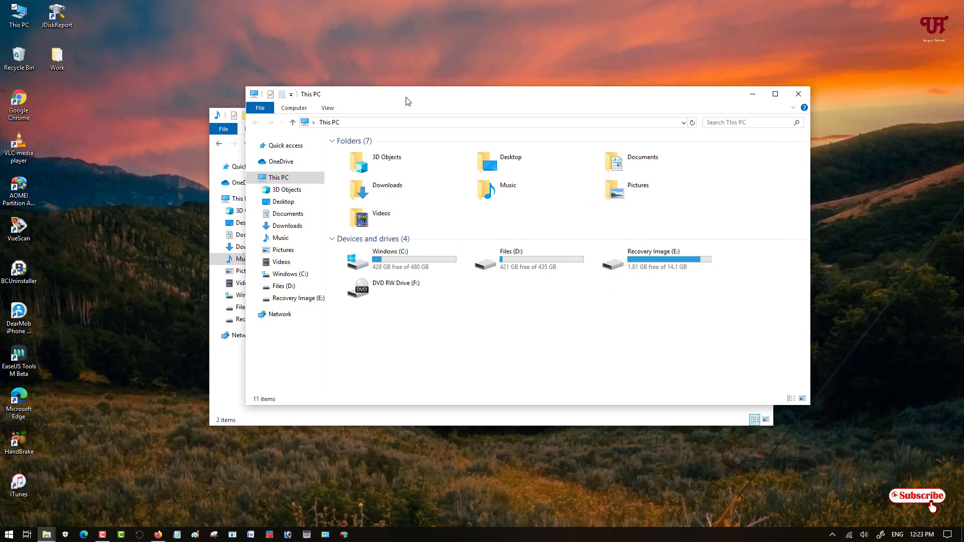
mouse_move(775, 94)
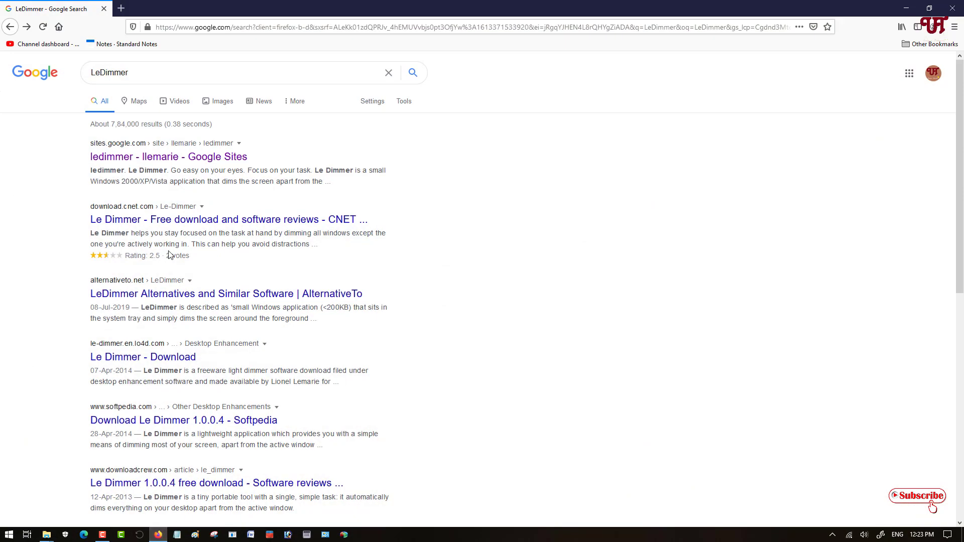
key(ctrl+plus)
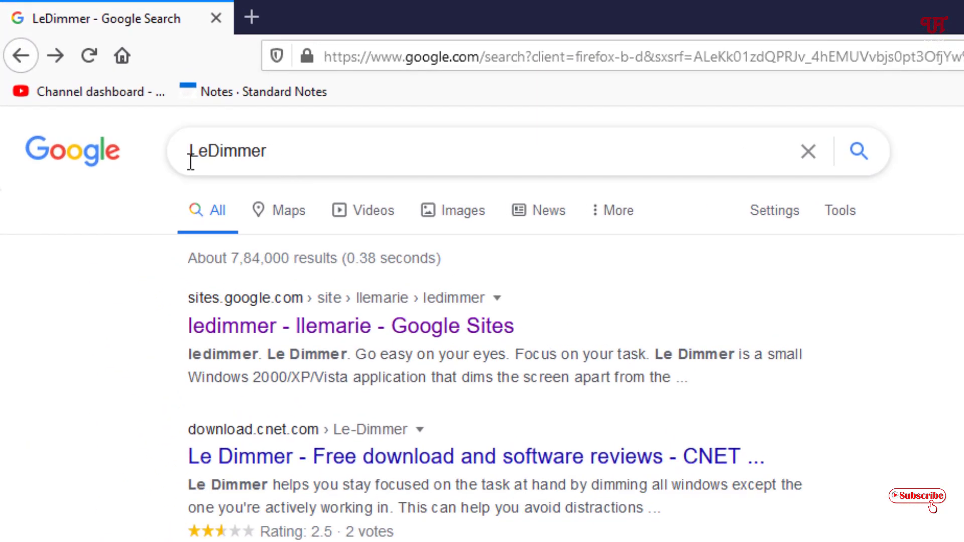
mouse_move(243, 162)
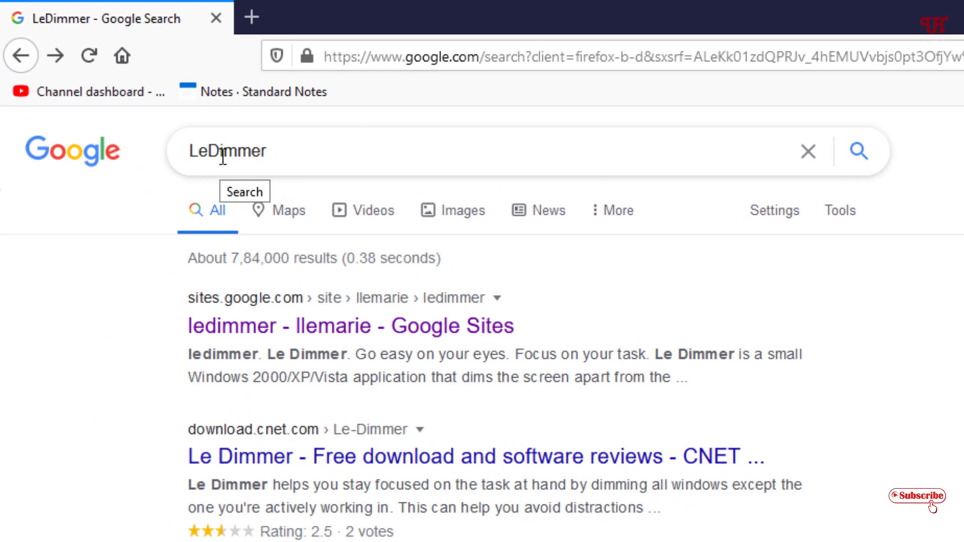
mouse_move(270, 345)
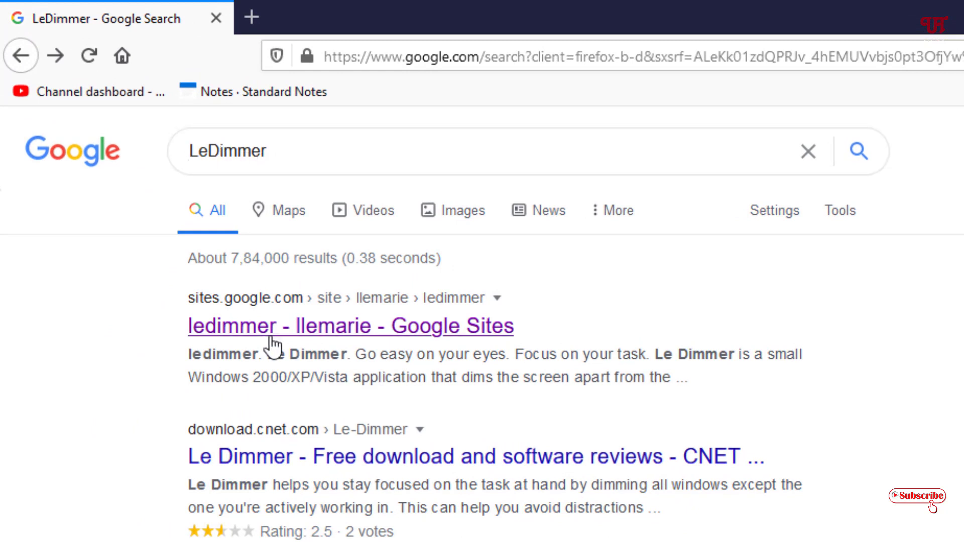
mouse_move(350, 329)
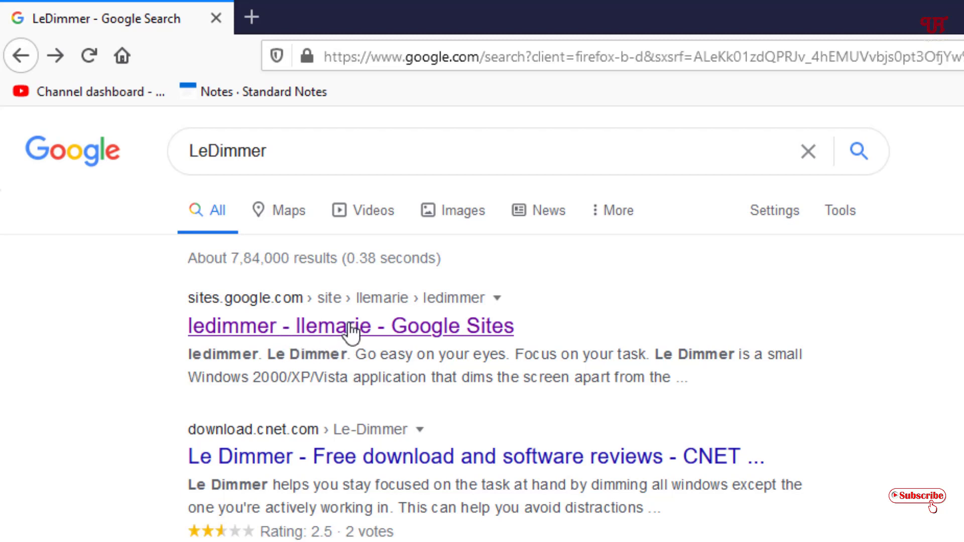
click(350, 326)
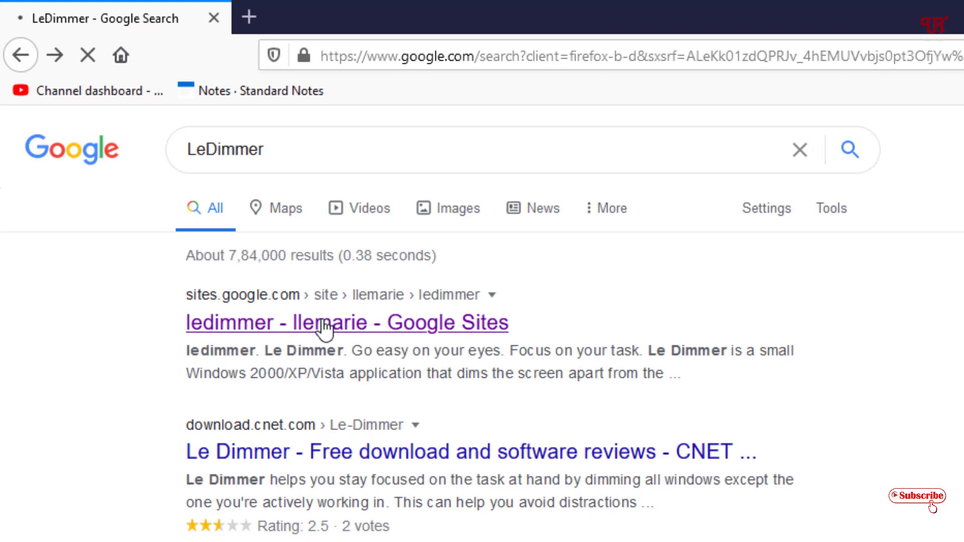
Step: Save the LeDimmer.zip v1.0.0.4 archive and check it in the Downloads panel
click(346, 322)
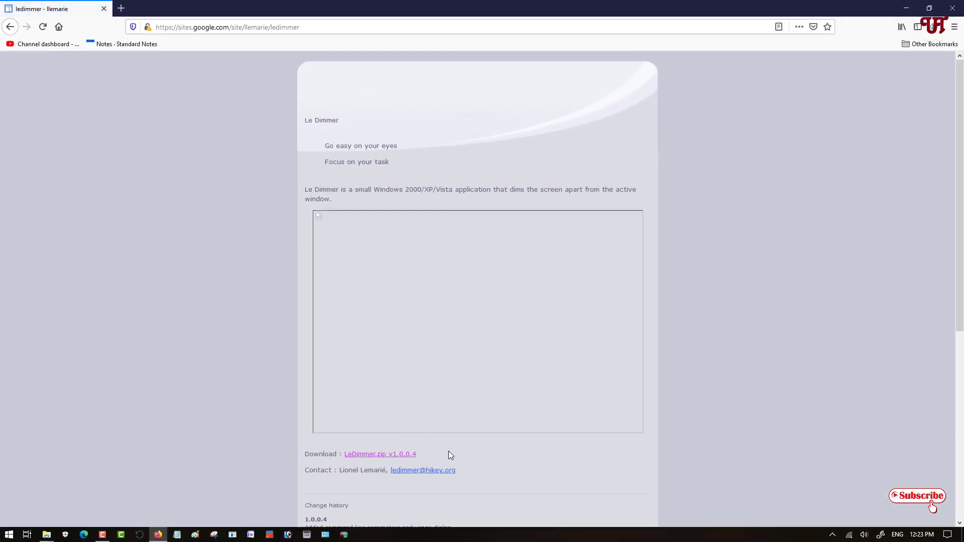
mouse_move(359, 462)
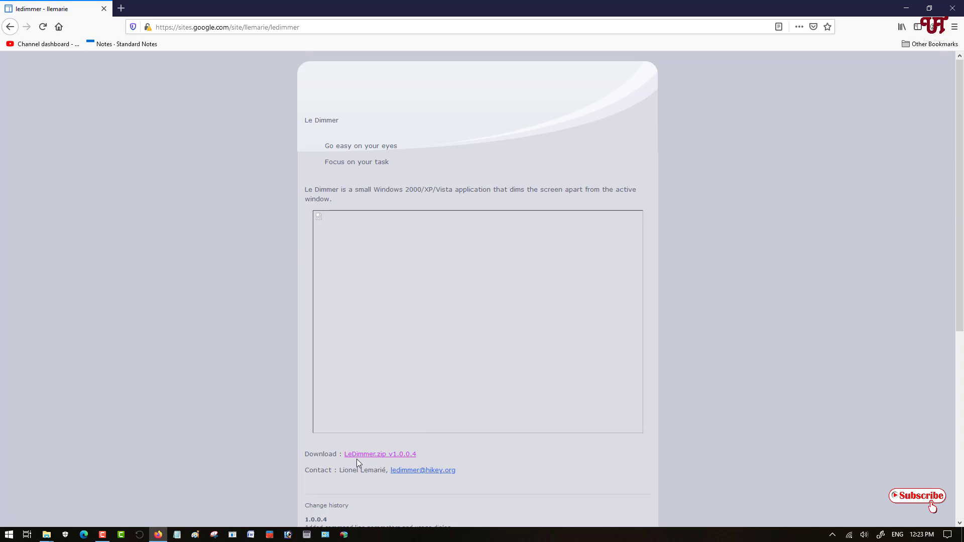
mouse_move(364, 460)
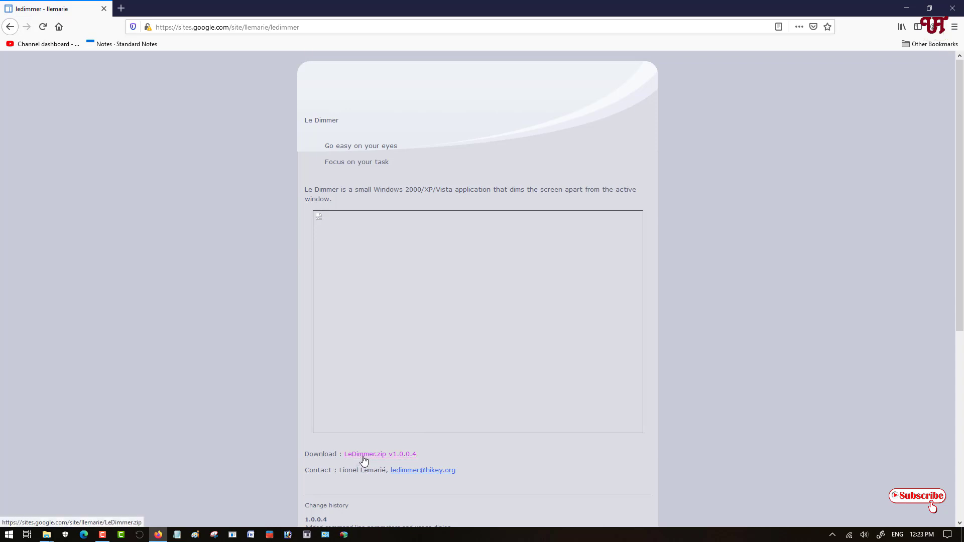
click(379, 454)
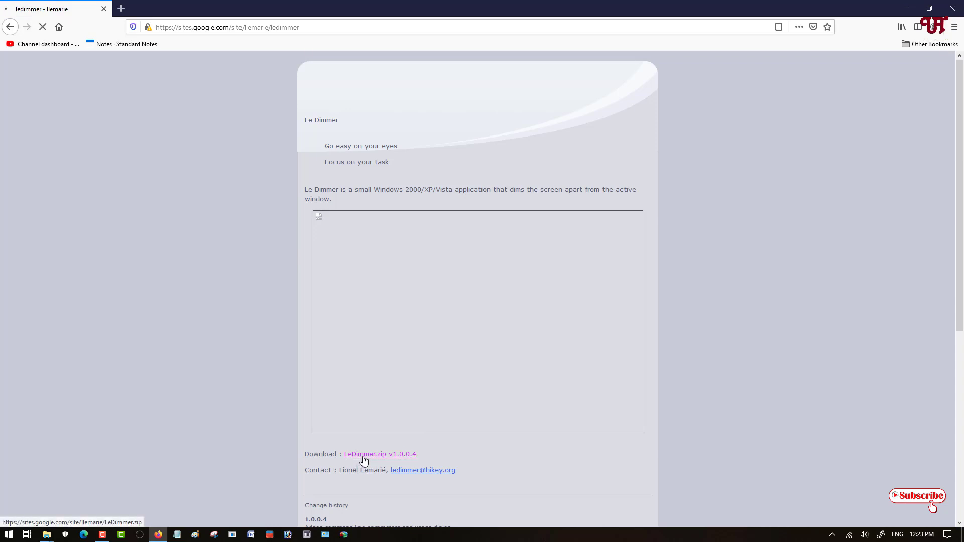
click(378, 454)
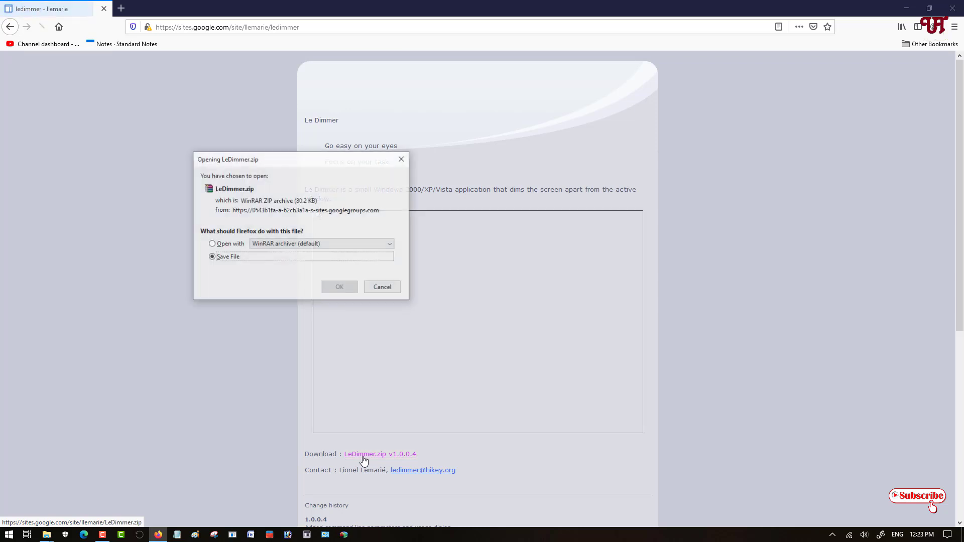
click(338, 287)
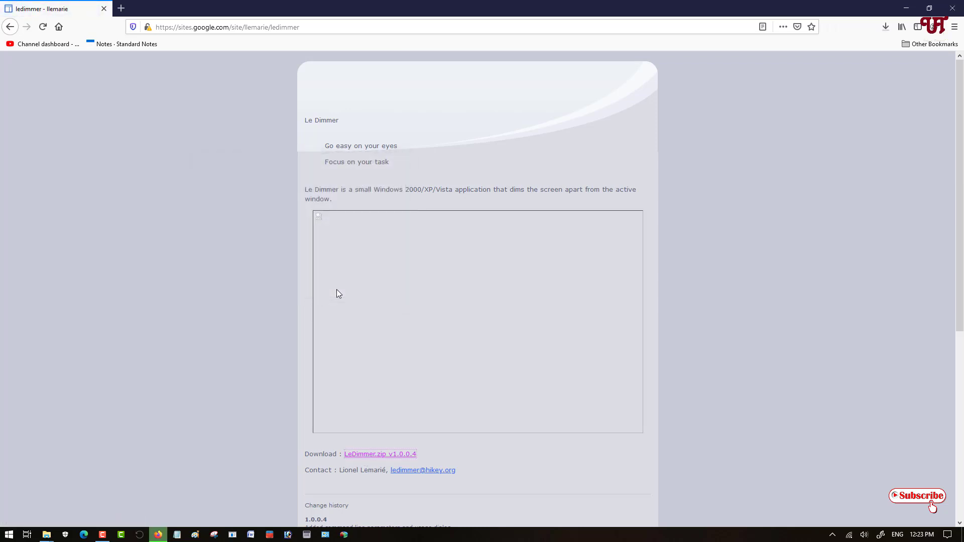
mouse_move(665, 346)
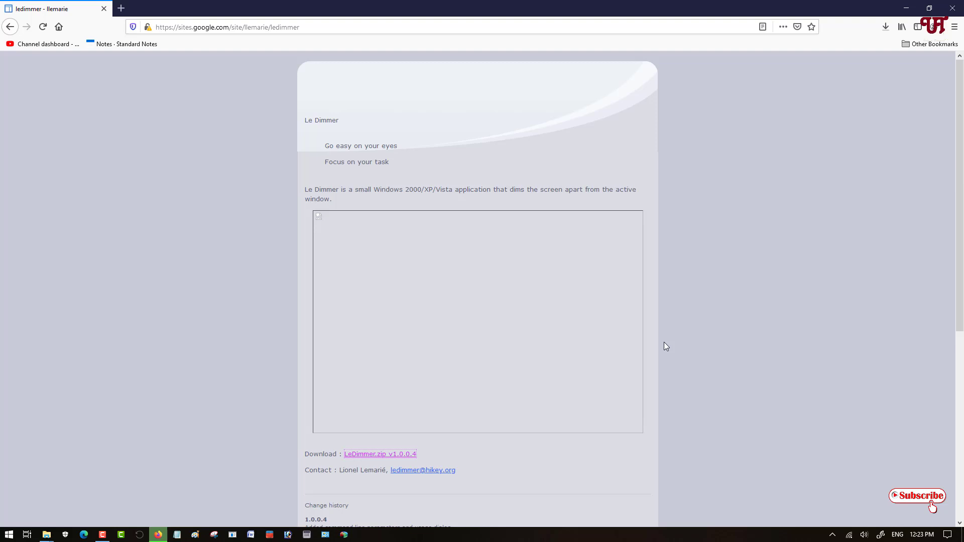
mouse_move(855, 183)
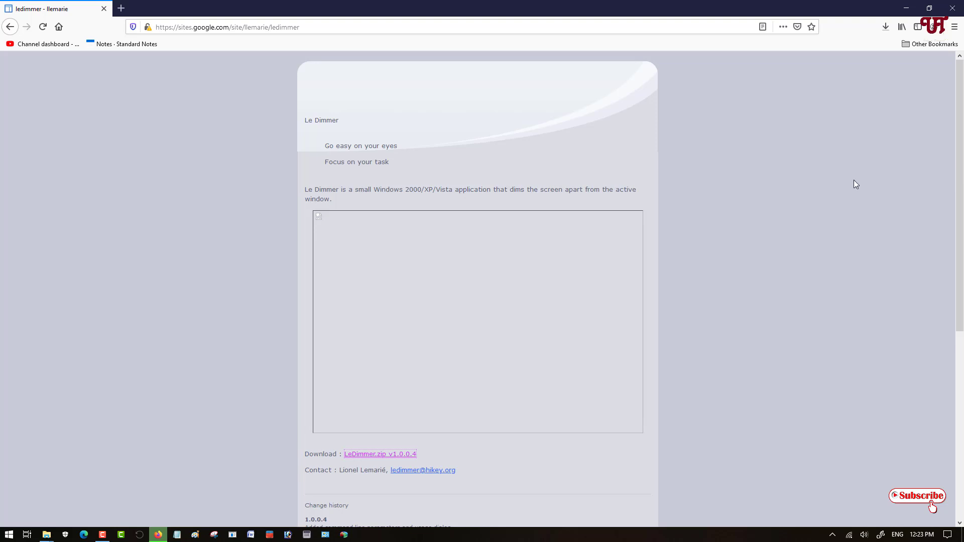
click(885, 27)
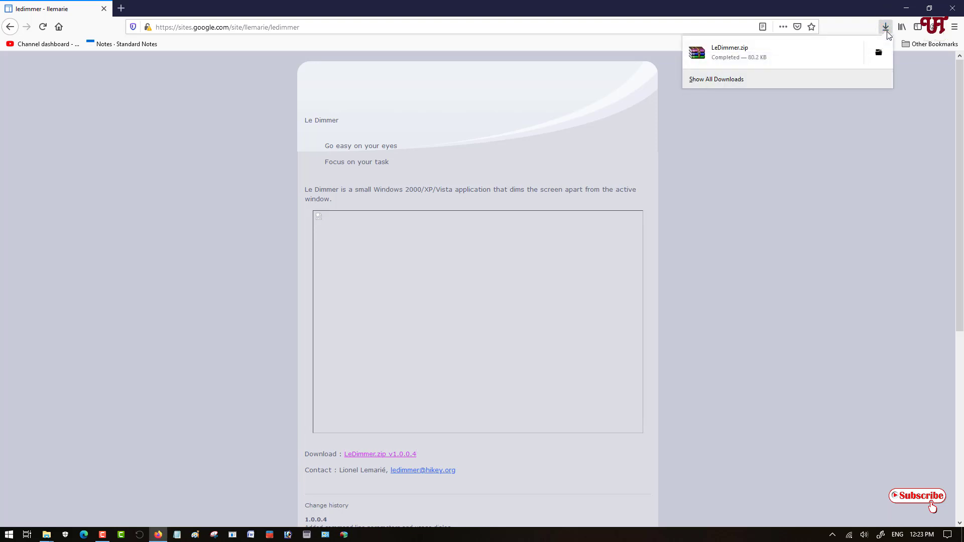
mouse_move(878, 52)
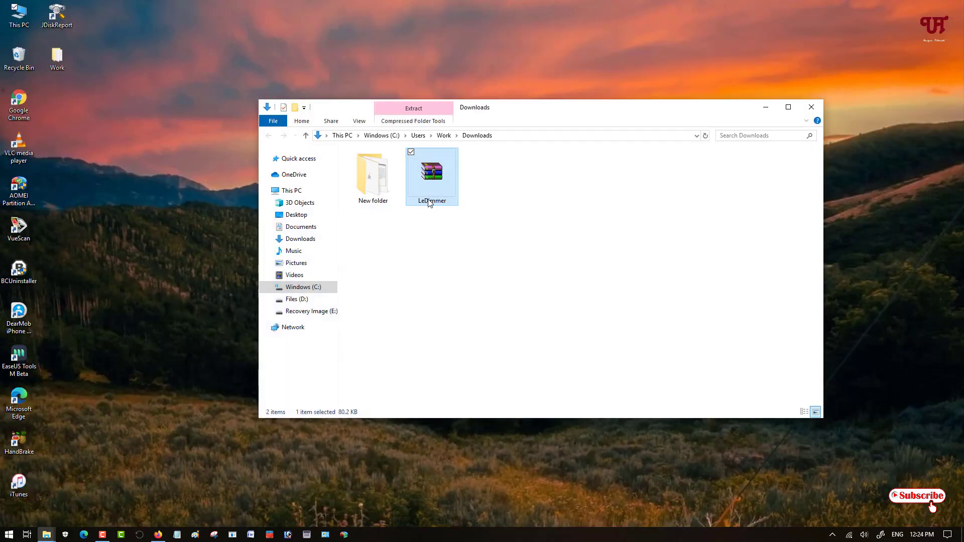
Step: Open LeDimmer.zip in WinRAR, extract it into Downloads, and close the archive window
double_click(432, 172)
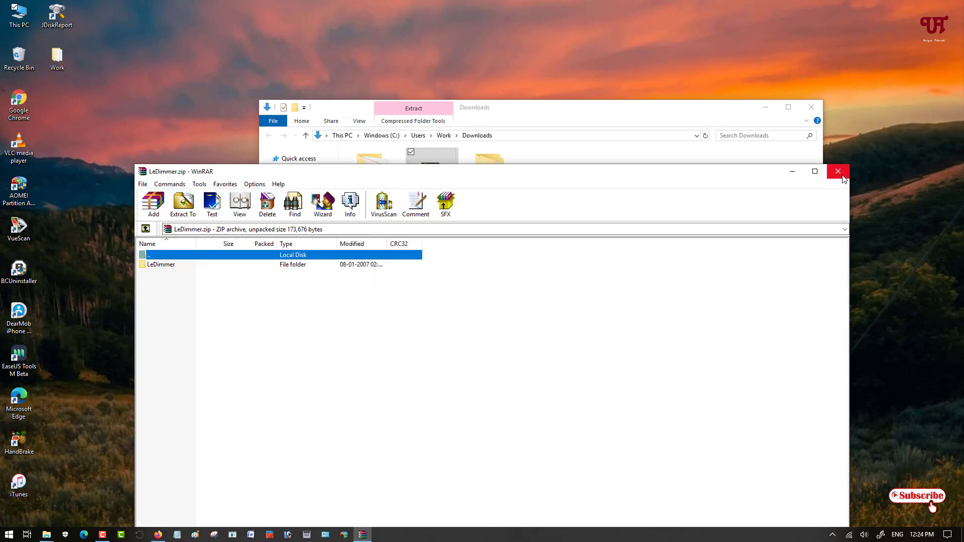
click(837, 172)
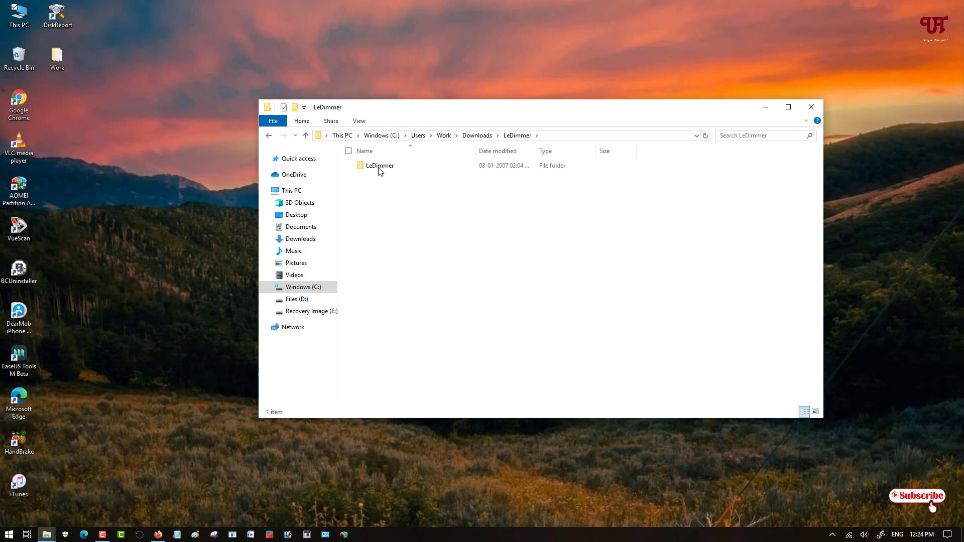
Step: Open the inner LeDimmer folder and view the Readme in Notepad, then close it
double_click(379, 165)
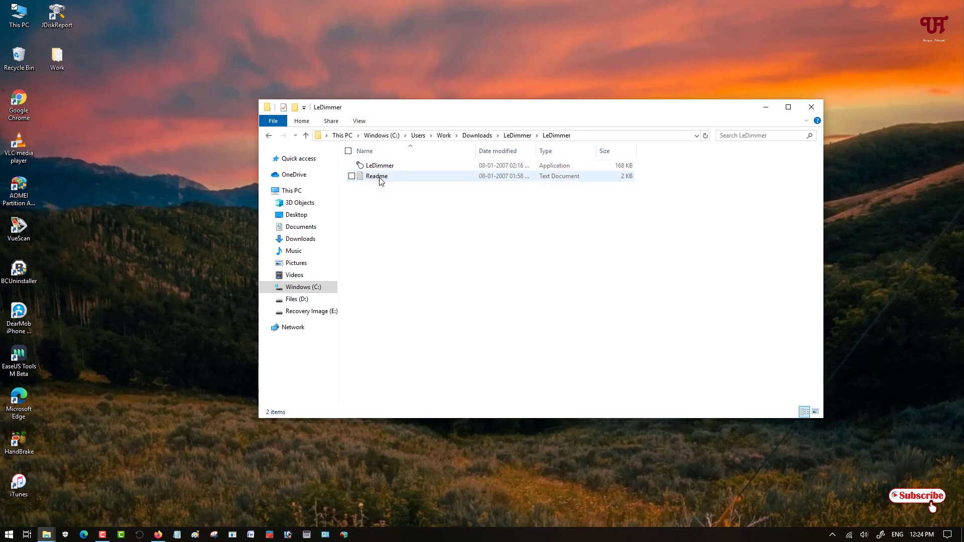
mouse_move(376, 176)
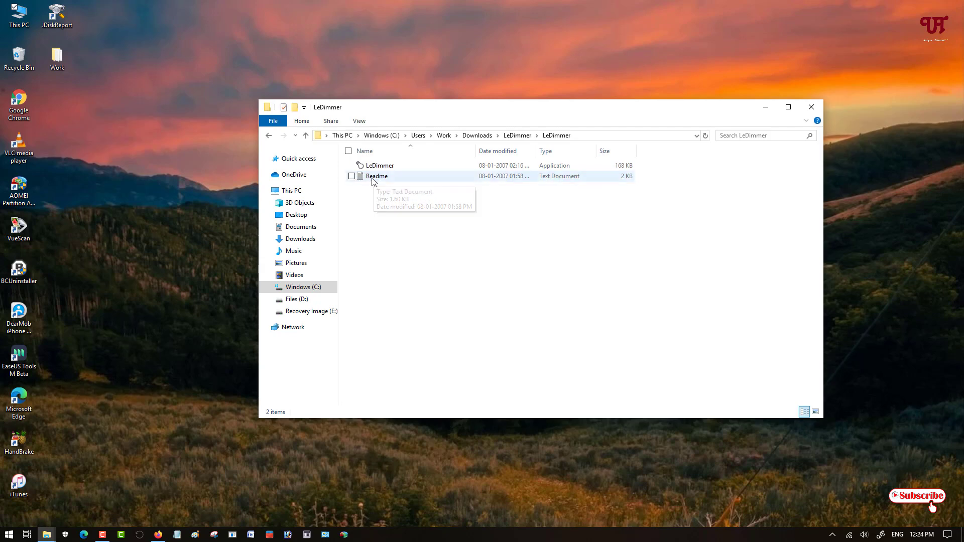
double_click(376, 175)
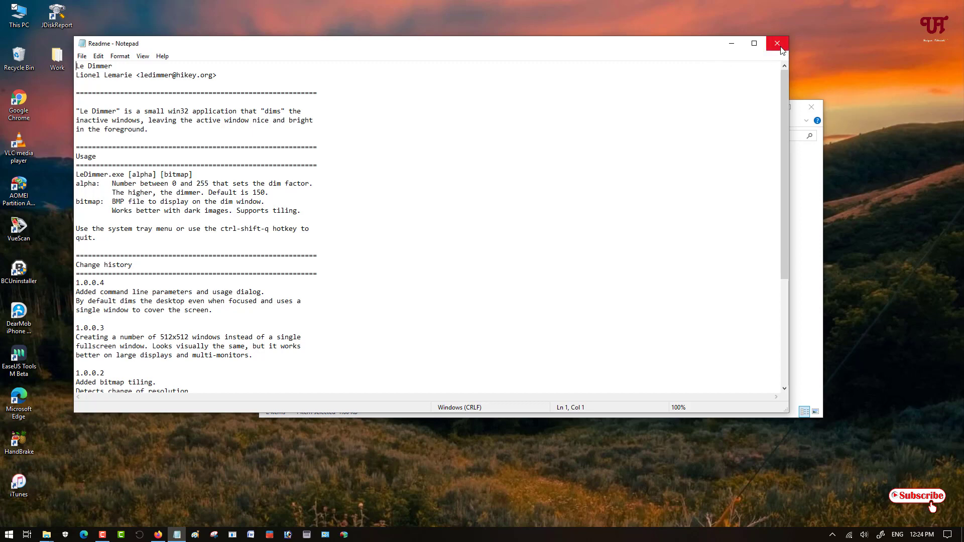
click(777, 43)
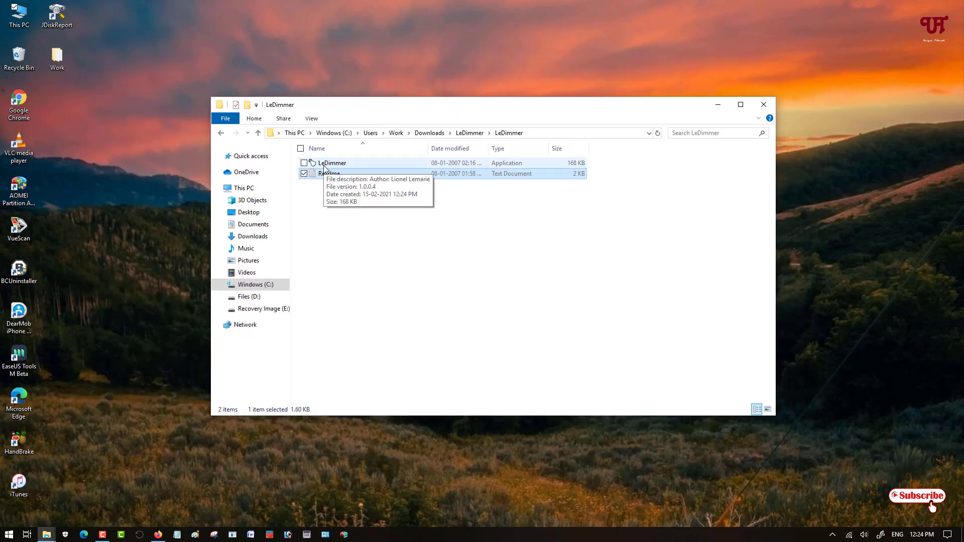
Step: Launch LeDimmer.exe from the LeDimmer folder
click(332, 163)
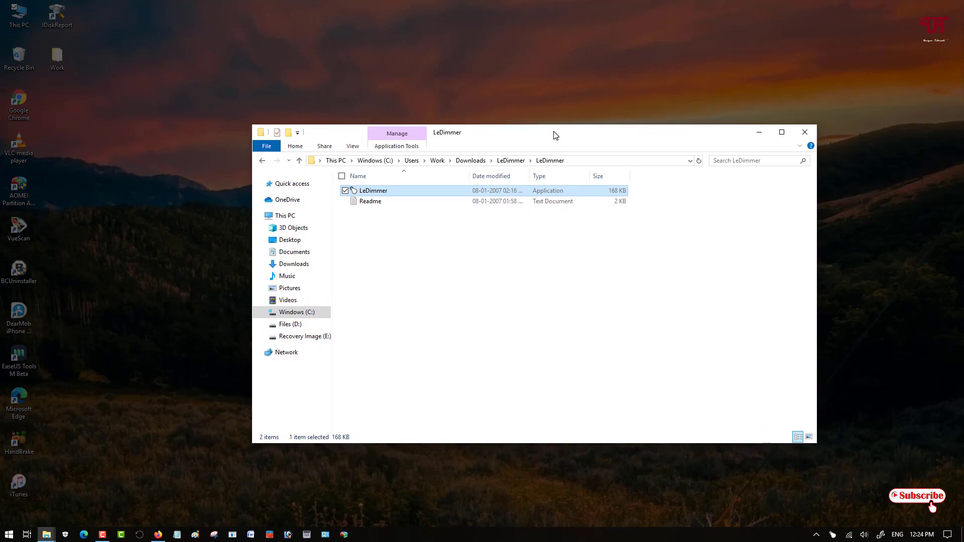
mouse_move(880, 208)
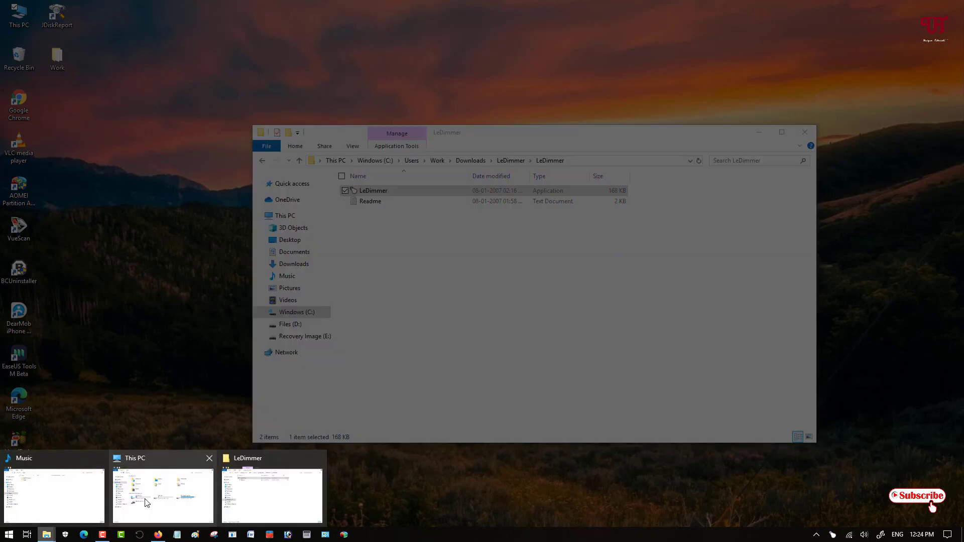
Step: Switch from the Music window to the This PC window via the taskbar
click(163, 492)
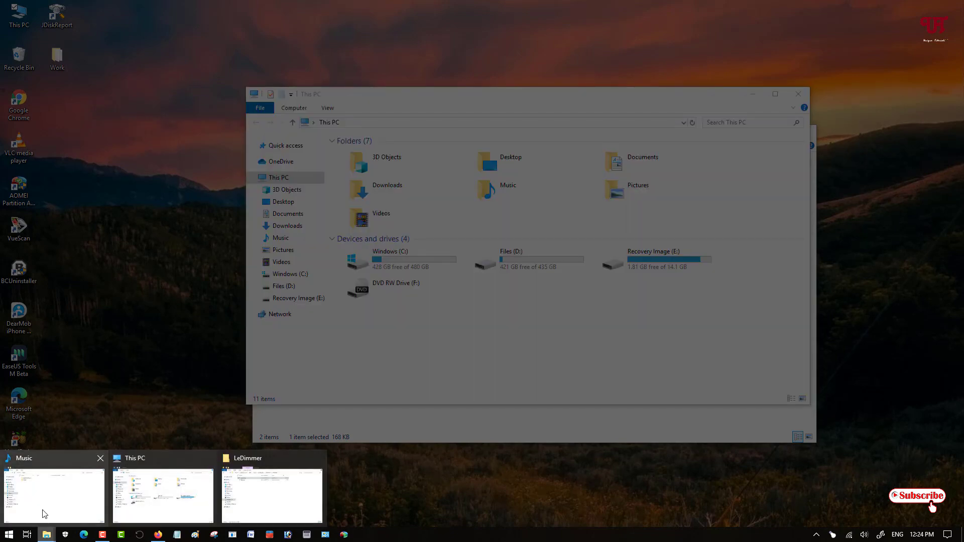
click(54, 492)
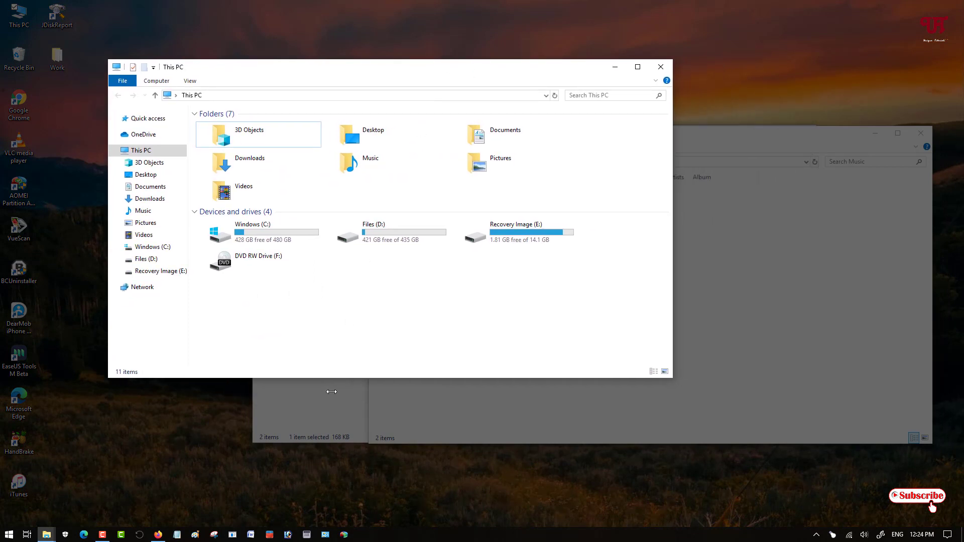
mouse_move(398, 99)
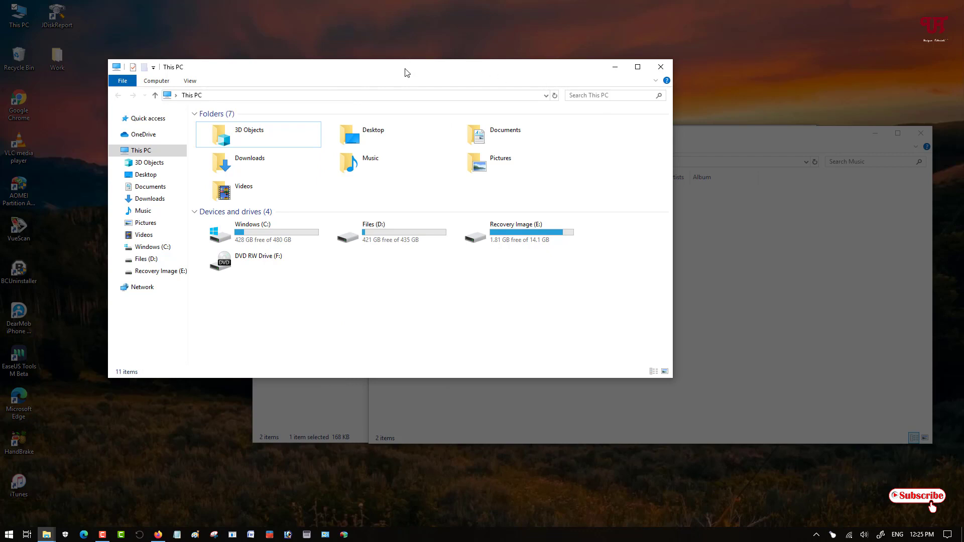
mouse_move(394, 98)
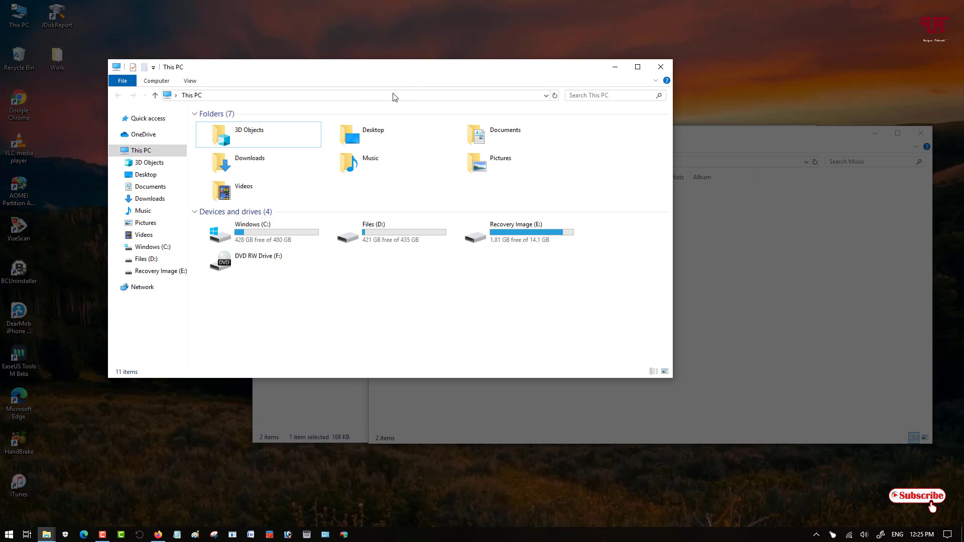
mouse_move(367, 97)
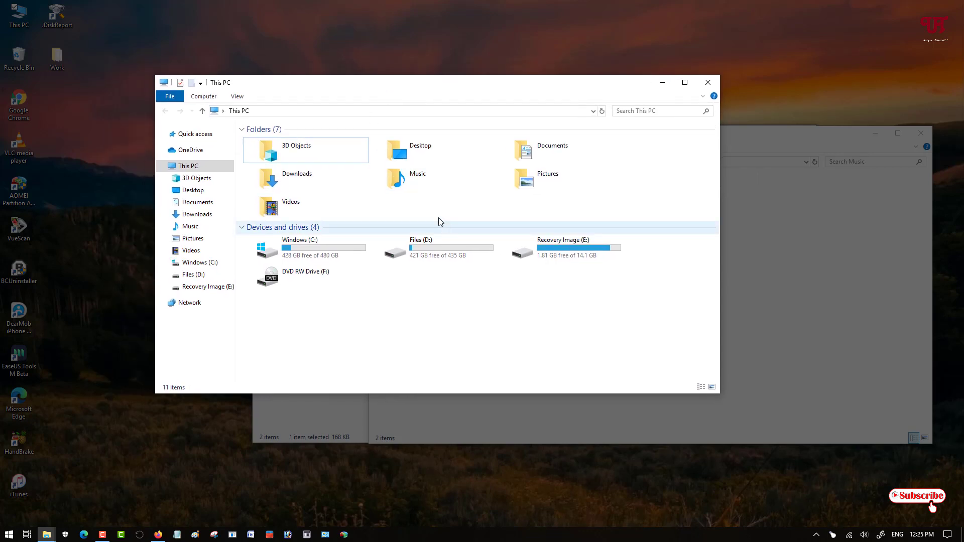
mouse_move(778, 150)
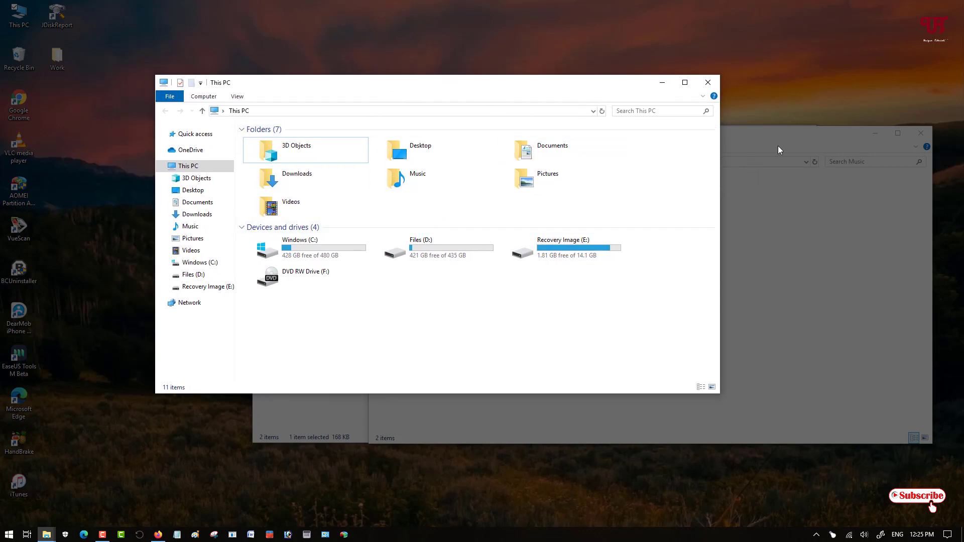
mouse_move(178, 292)
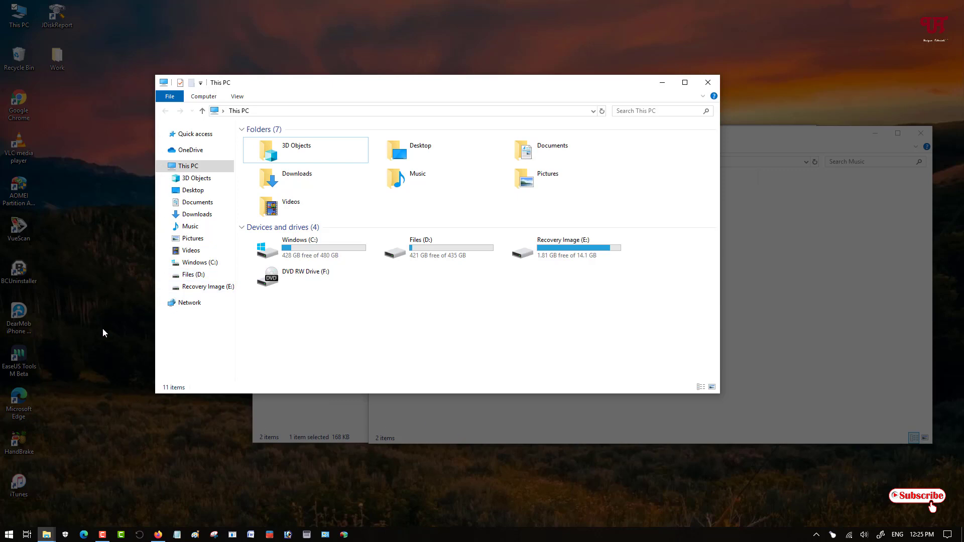
mouse_move(463, 220)
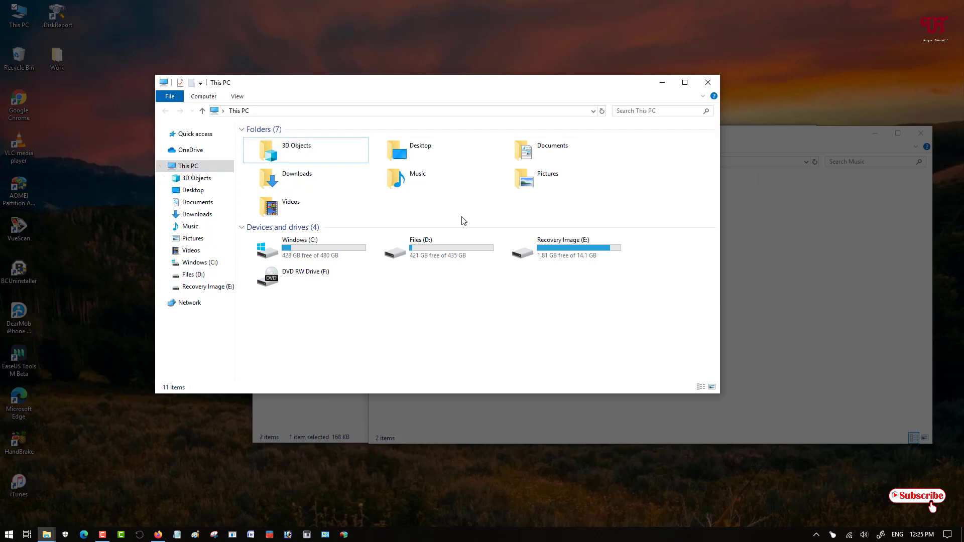
mouse_move(776, 214)
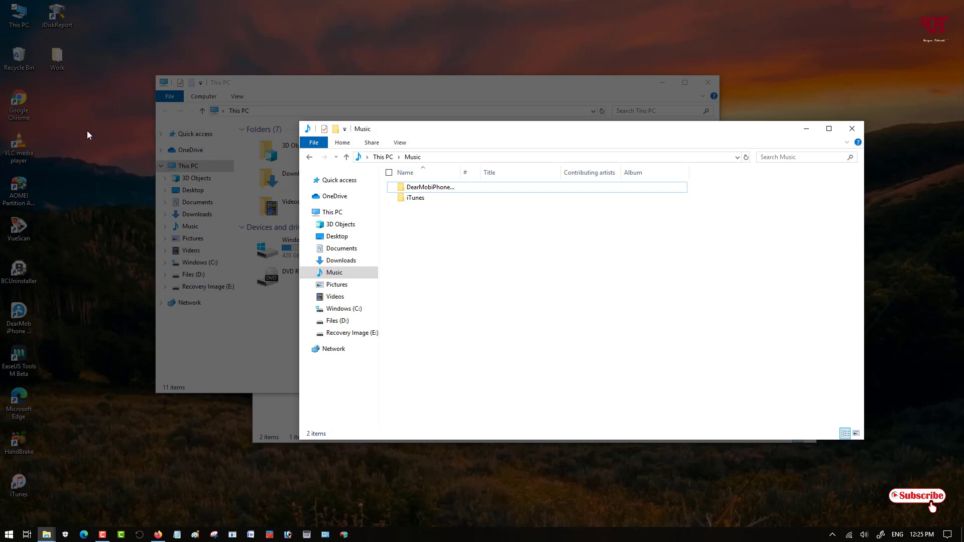
mouse_move(439, 313)
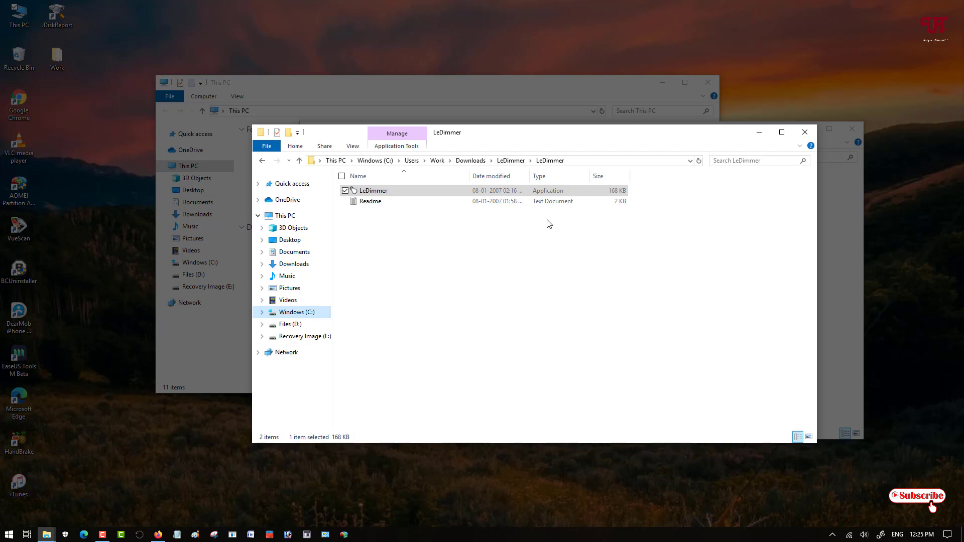
mouse_move(485, 339)
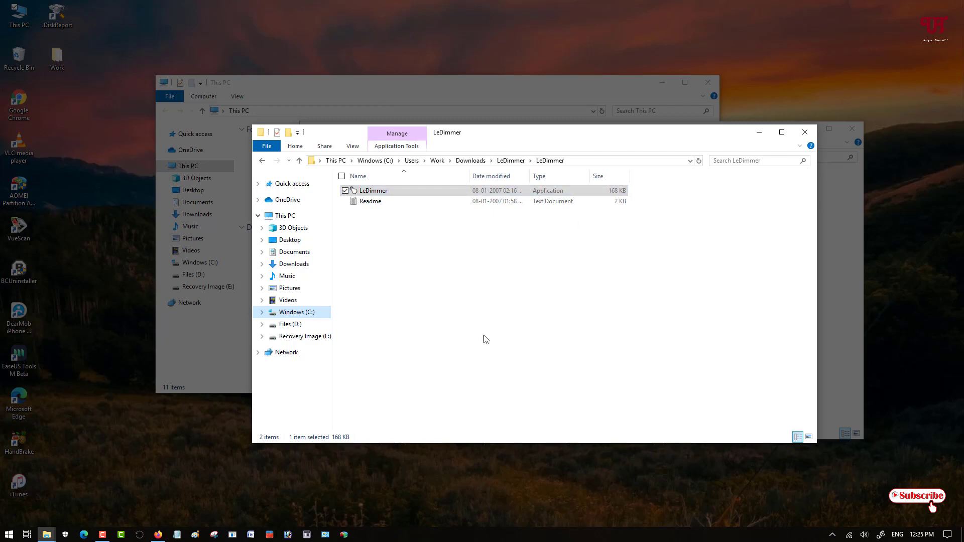
mouse_move(501, 330)
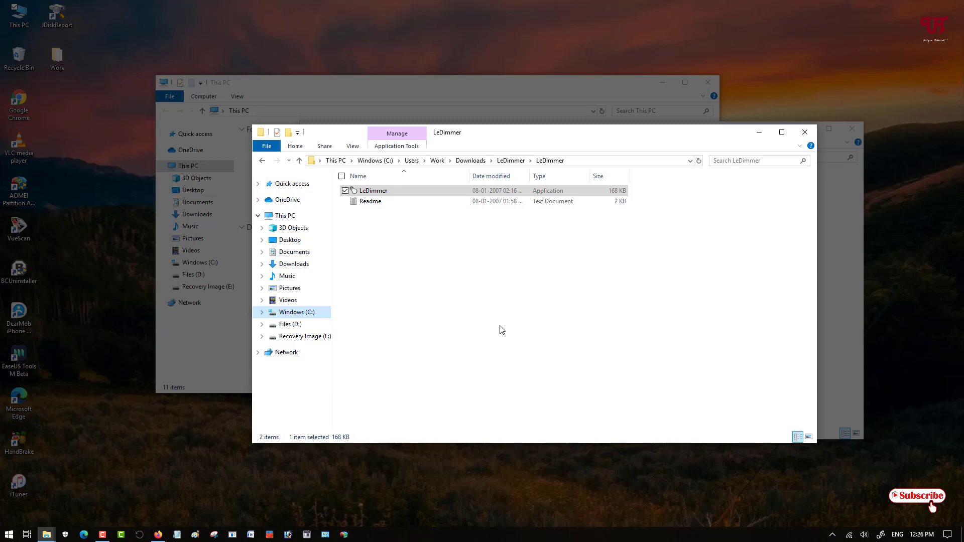
mouse_move(830, 282)
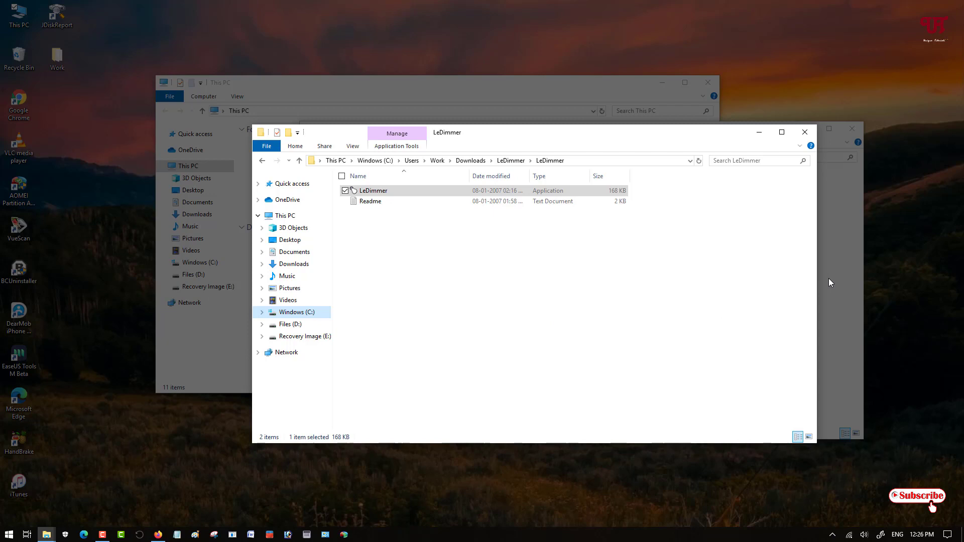
Step: Click the This PC window so it becomes the active, undimmed window
click(285, 276)
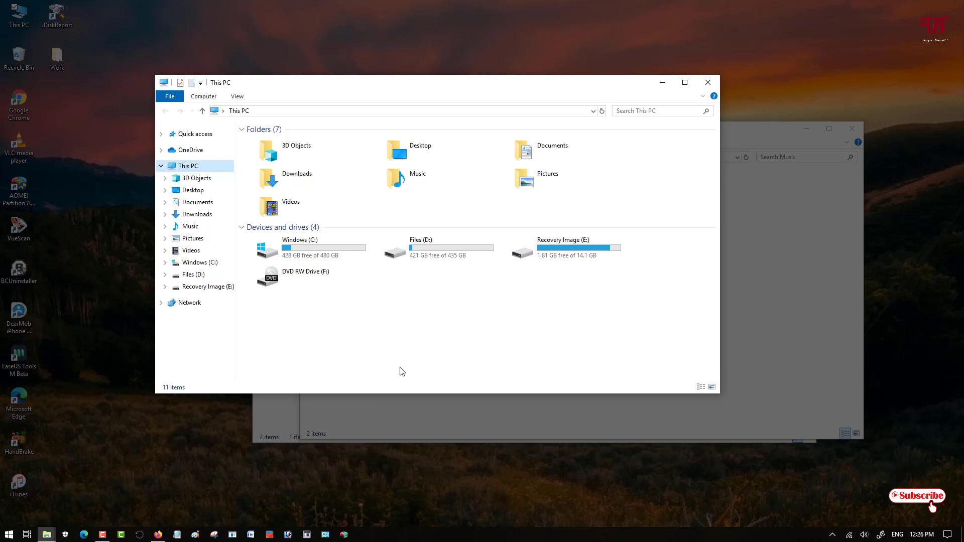
mouse_move(707, 81)
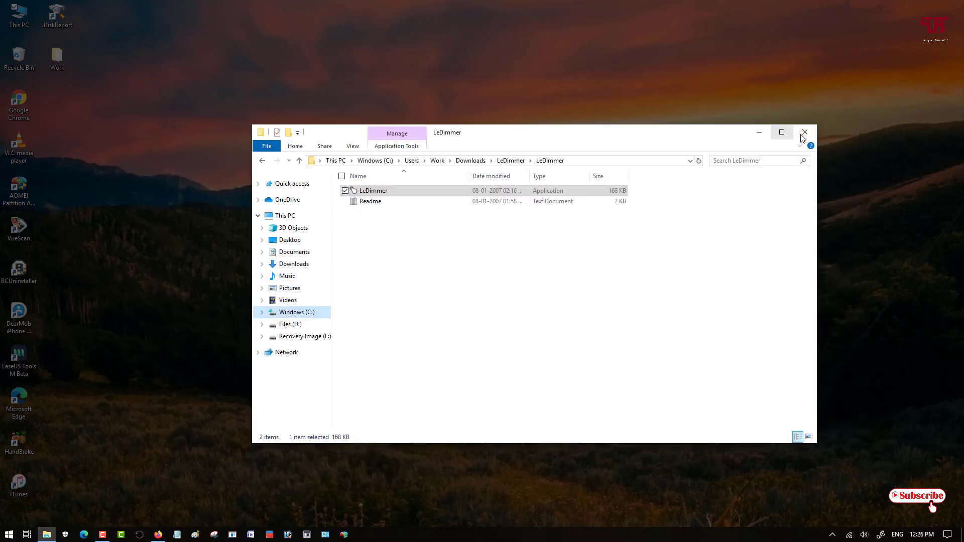
Step: Close the LeDimmer Explorer window, leaving only the dimmed desktop
click(804, 132)
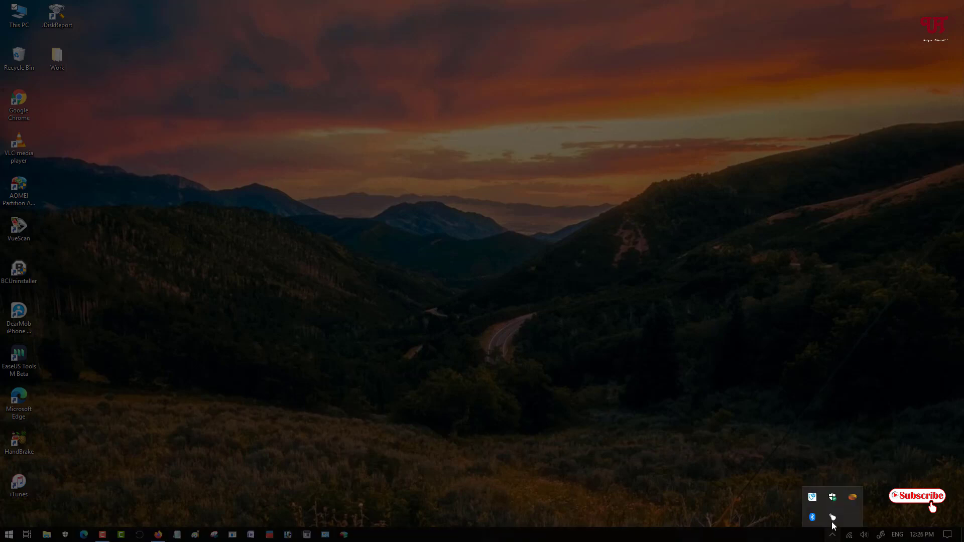